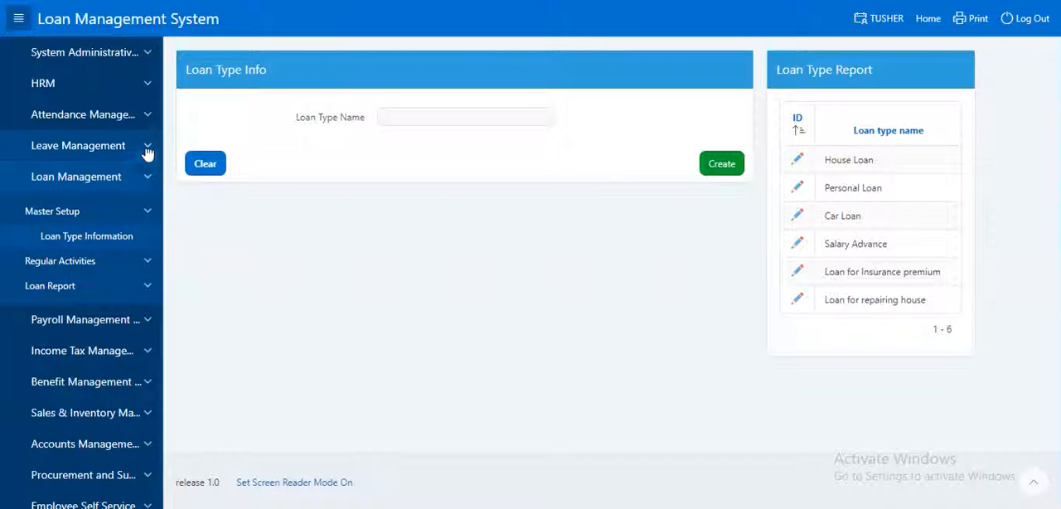
{"action": "mouse_move", "coordinate": [129, 197]}
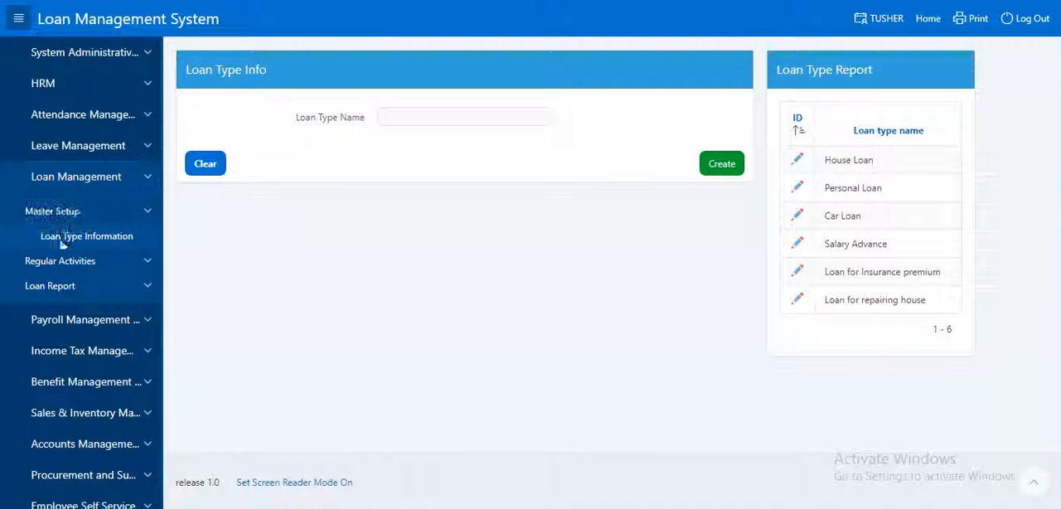
{"action": "mouse_move", "coordinate": [52, 211]}
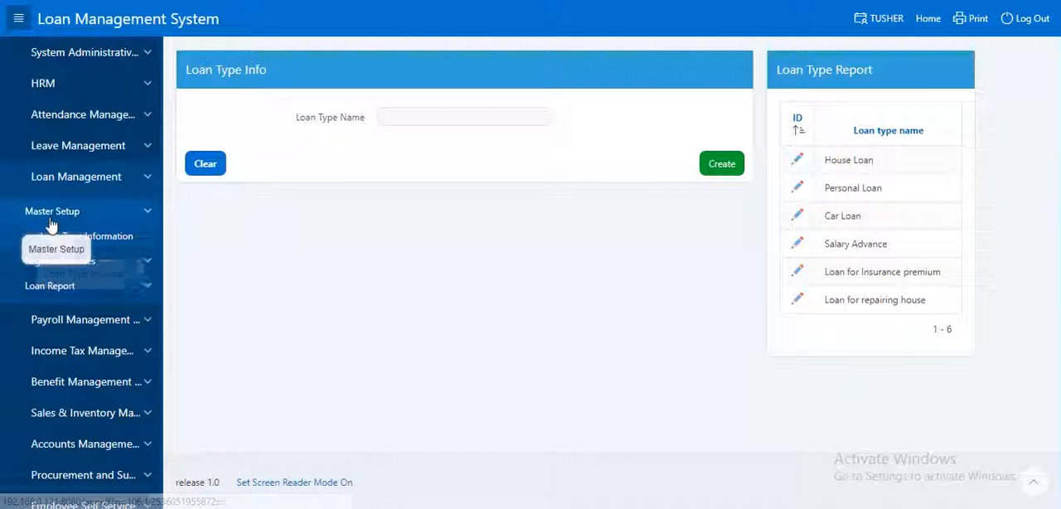
{"action": "mouse_move", "coordinate": [86, 236]}
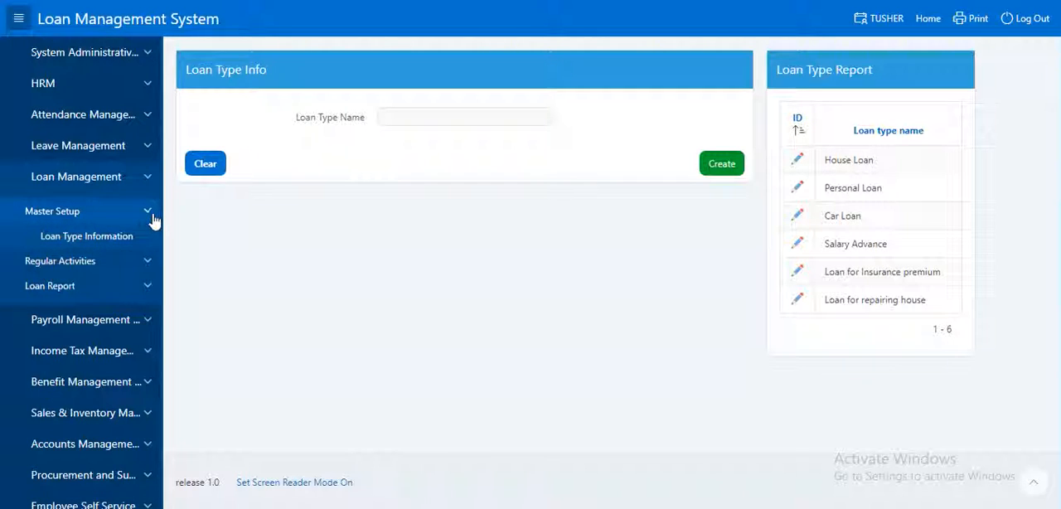
Collapse Master Setup, expand Regular Activities and choose PF Loan Register in the sidebar.
{"action": "left_click", "coordinate": [53, 211]}
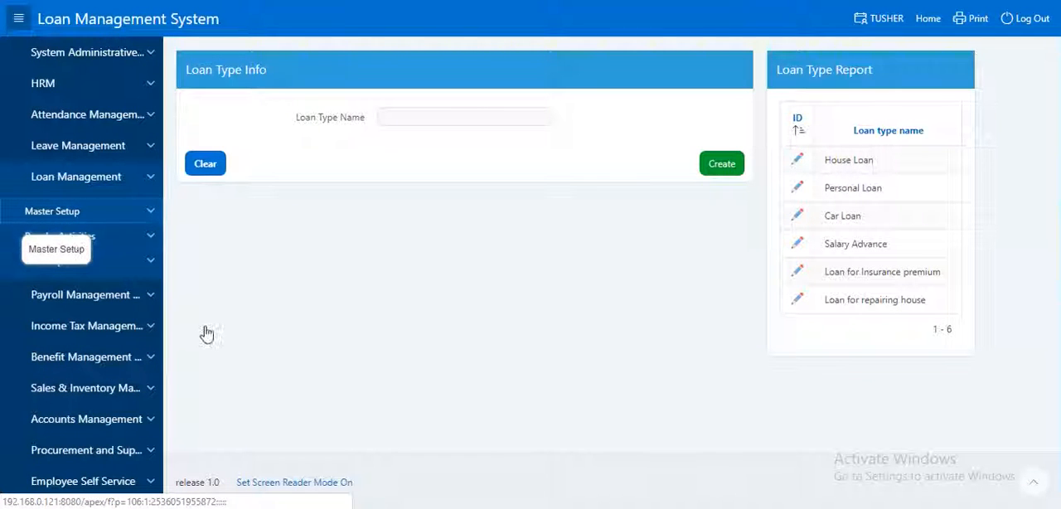
{"action": "left_click", "coordinate": [83, 236]}
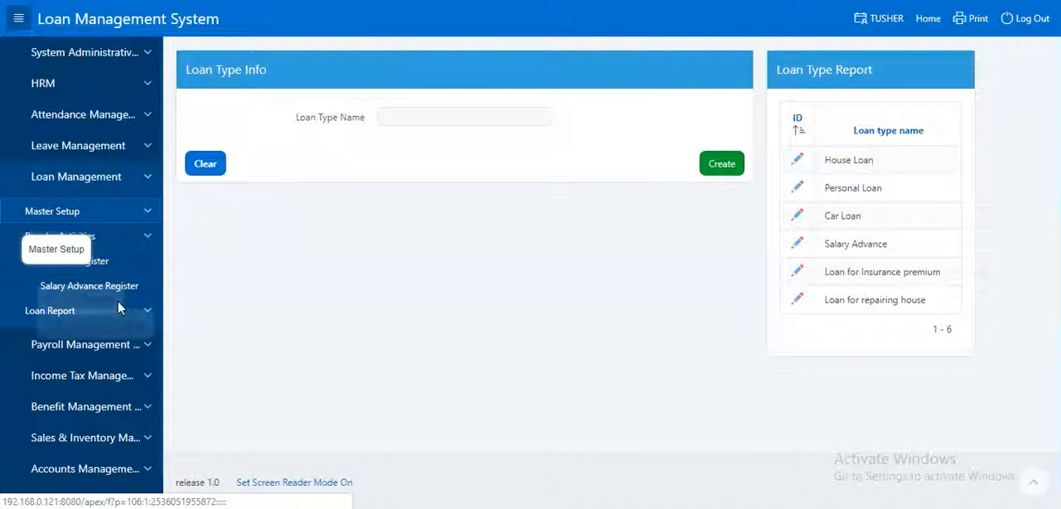
{"action": "mouse_move", "coordinate": [58, 262]}
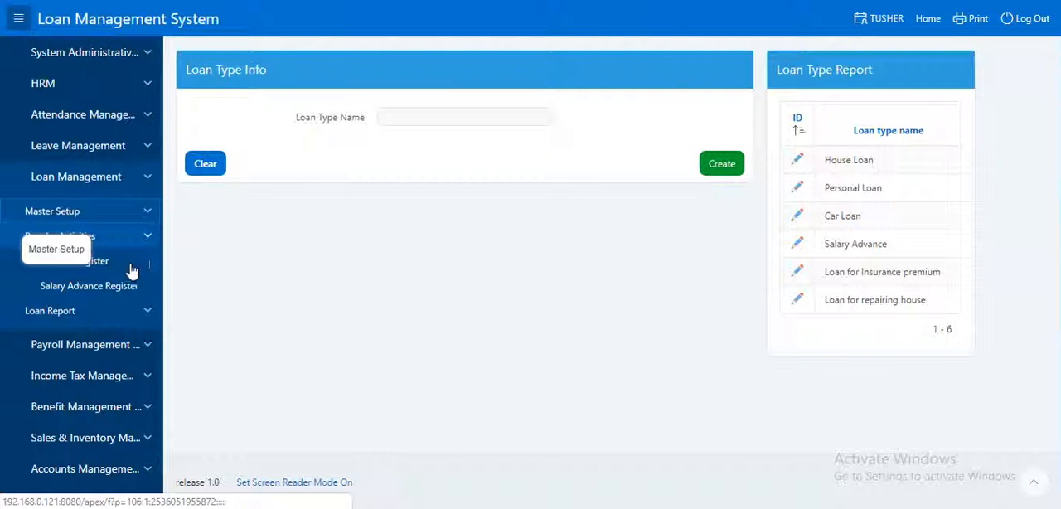
{"action": "mouse_move", "coordinate": [90, 285]}
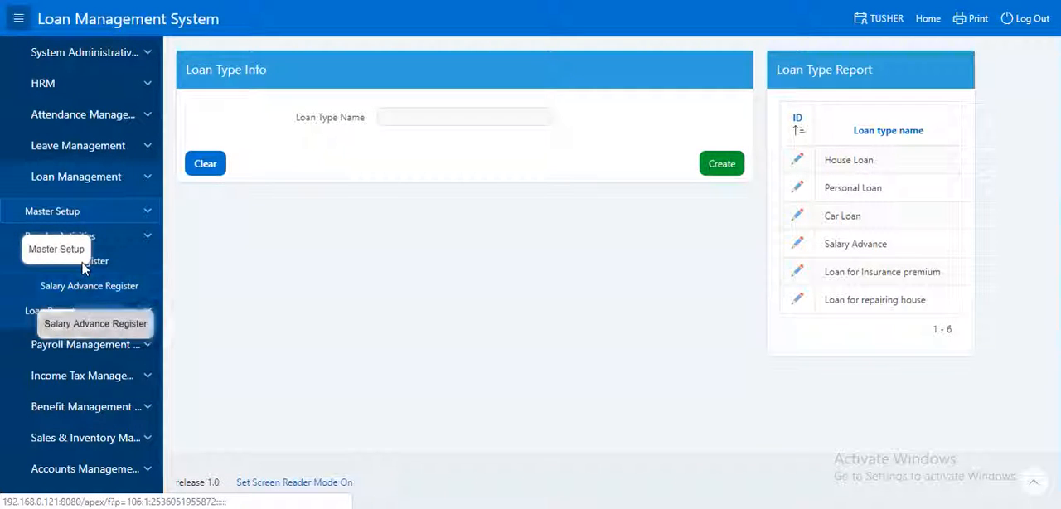
{"action": "left_click", "coordinate": [75, 260]}
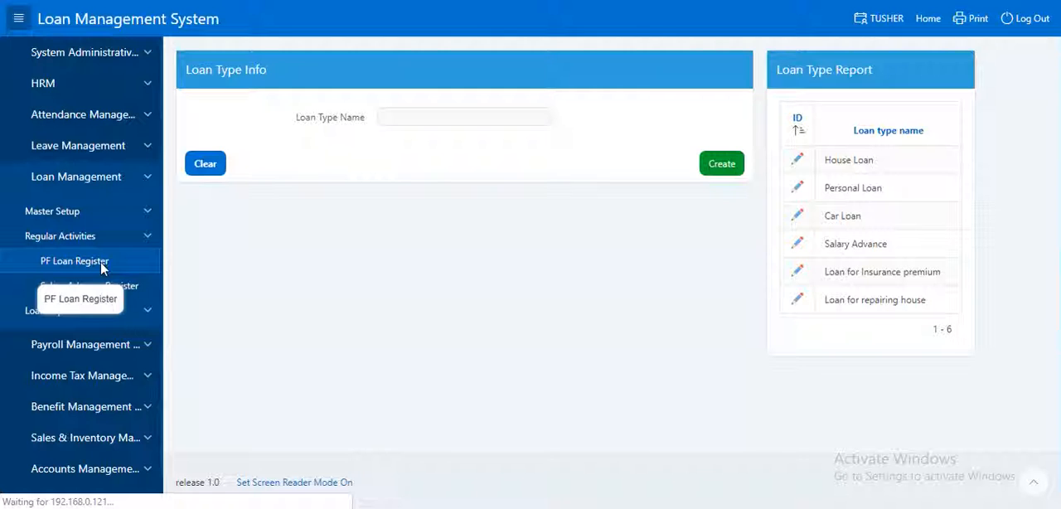
Load the PF Loan Register showing the approved 500,000 house loan, then head to Salary Advance Register.
{"action": "left_click", "coordinate": [75, 262]}
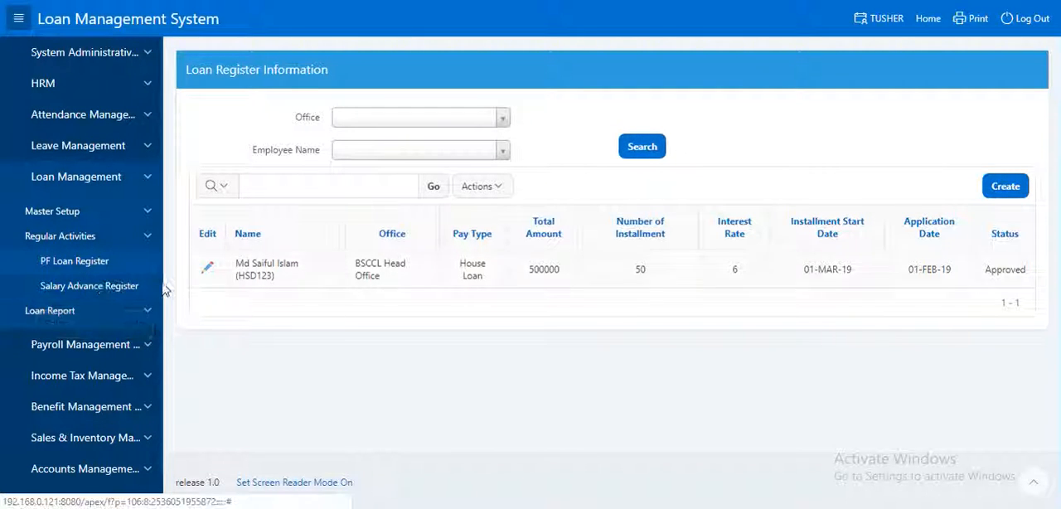
{"action": "left_click", "coordinate": [89, 285]}
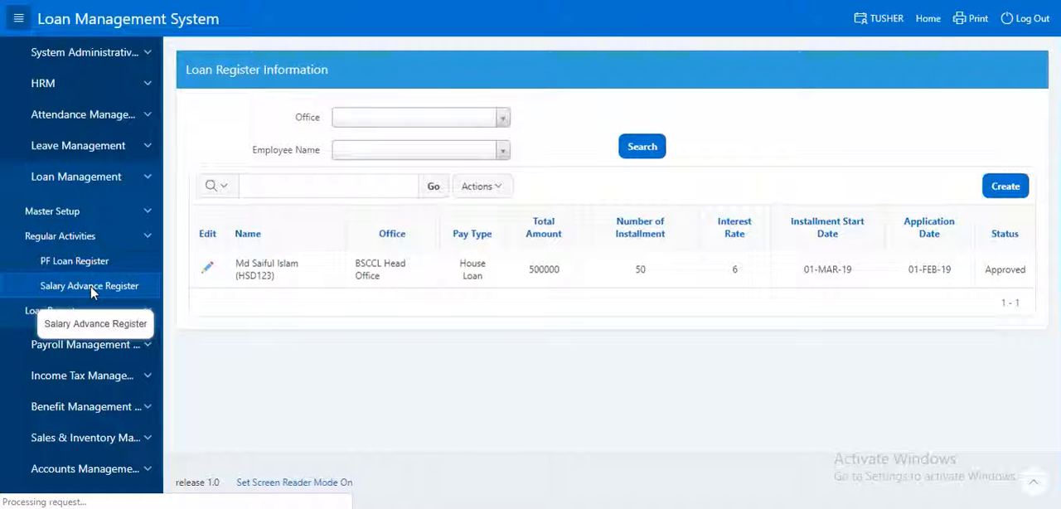
Load the Salary Advance Register showing the approved 150,000 salary advance record.
{"action": "left_click", "coordinate": [87, 285]}
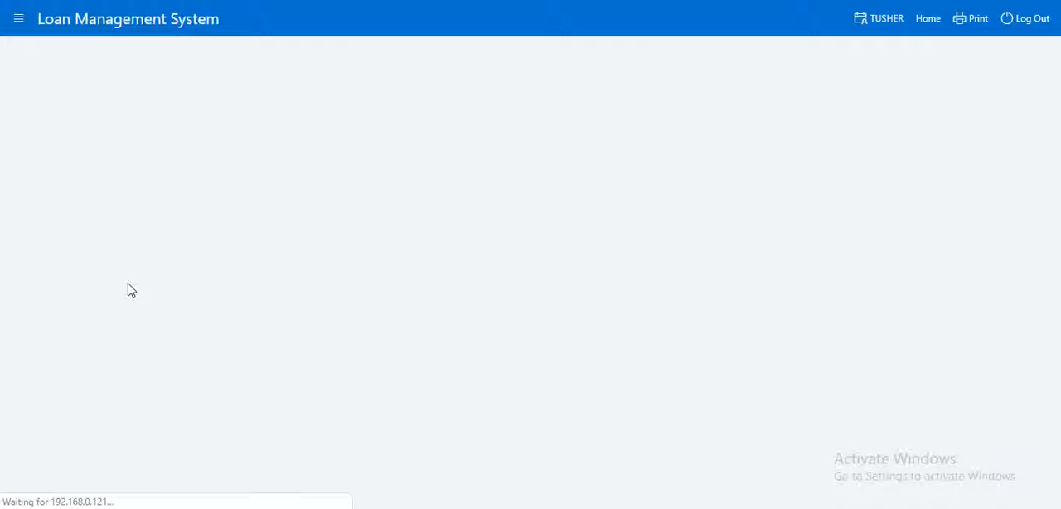
{"action": "left_click", "coordinate": [89, 285]}
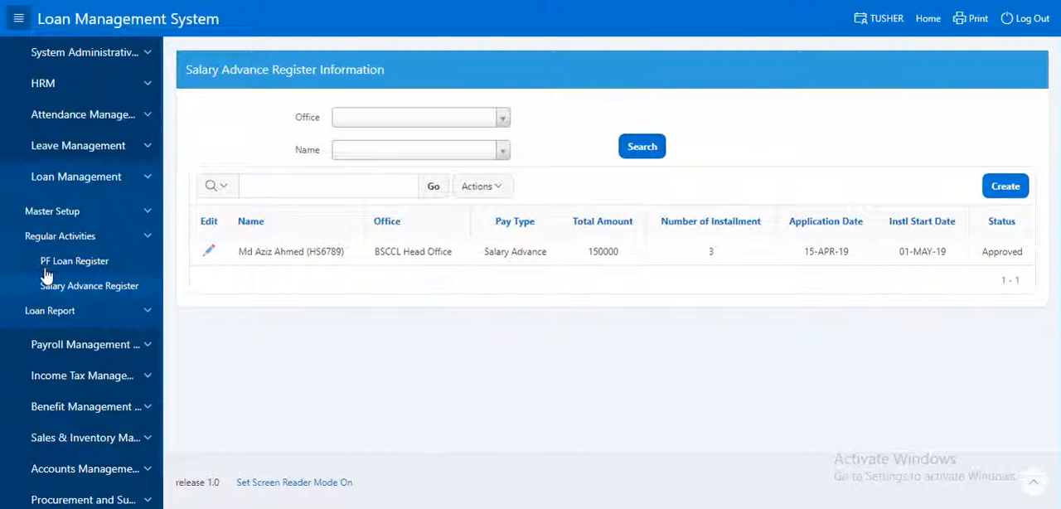
{"action": "mouse_move", "coordinate": [157, 196]}
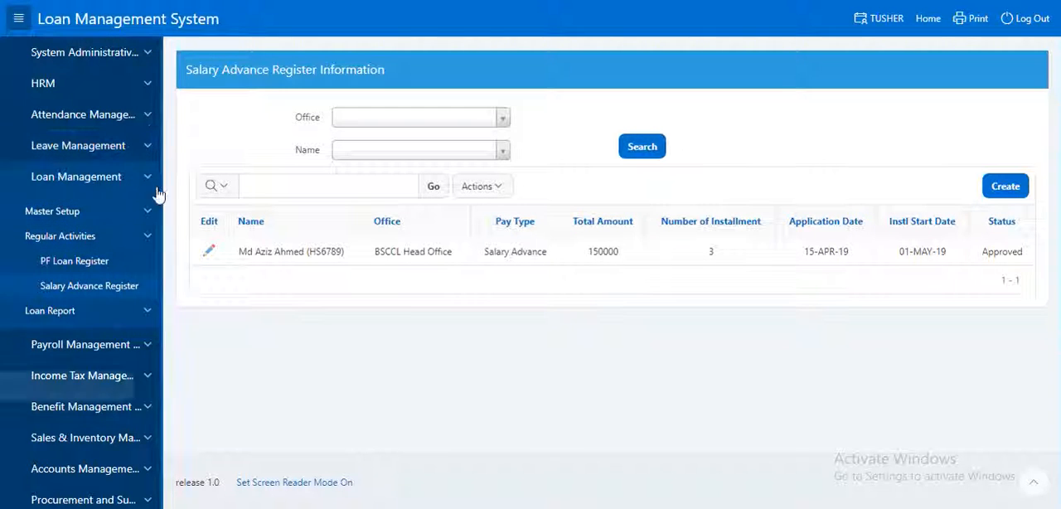